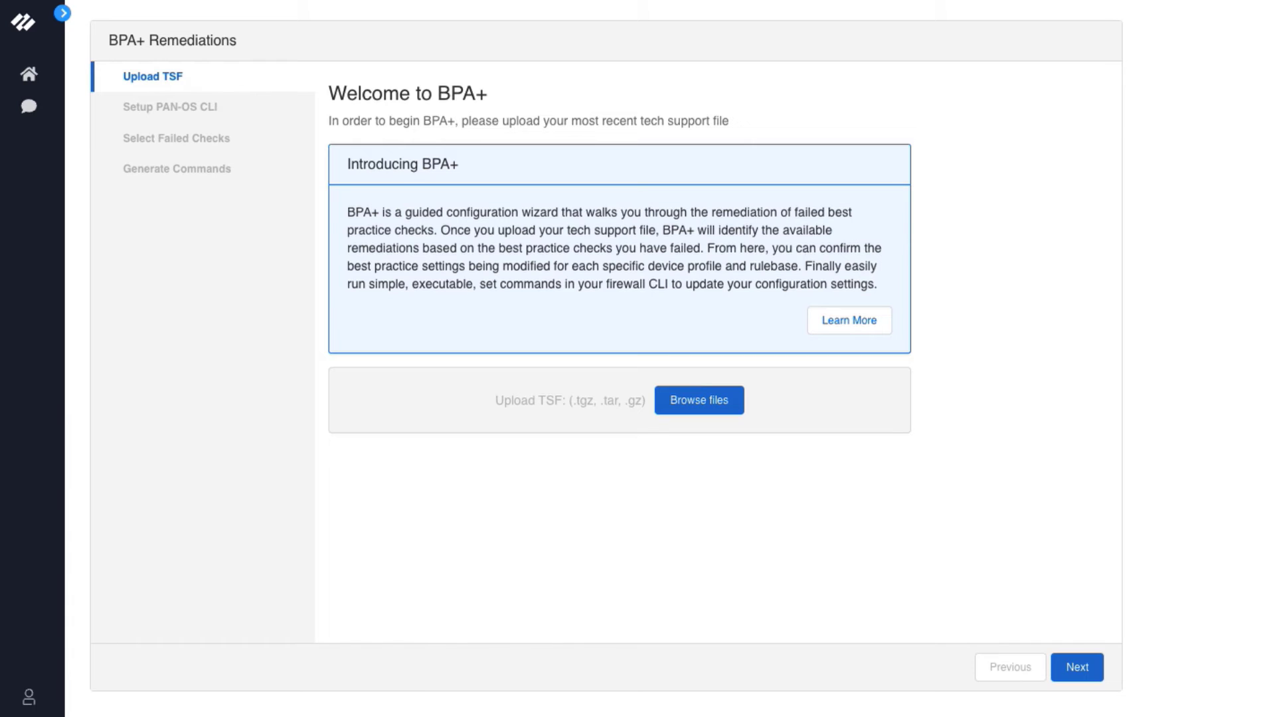
Step: Upload the tech support file Pano-115_2022.tgz from Downloads and advance the wizard
click(28, 106)
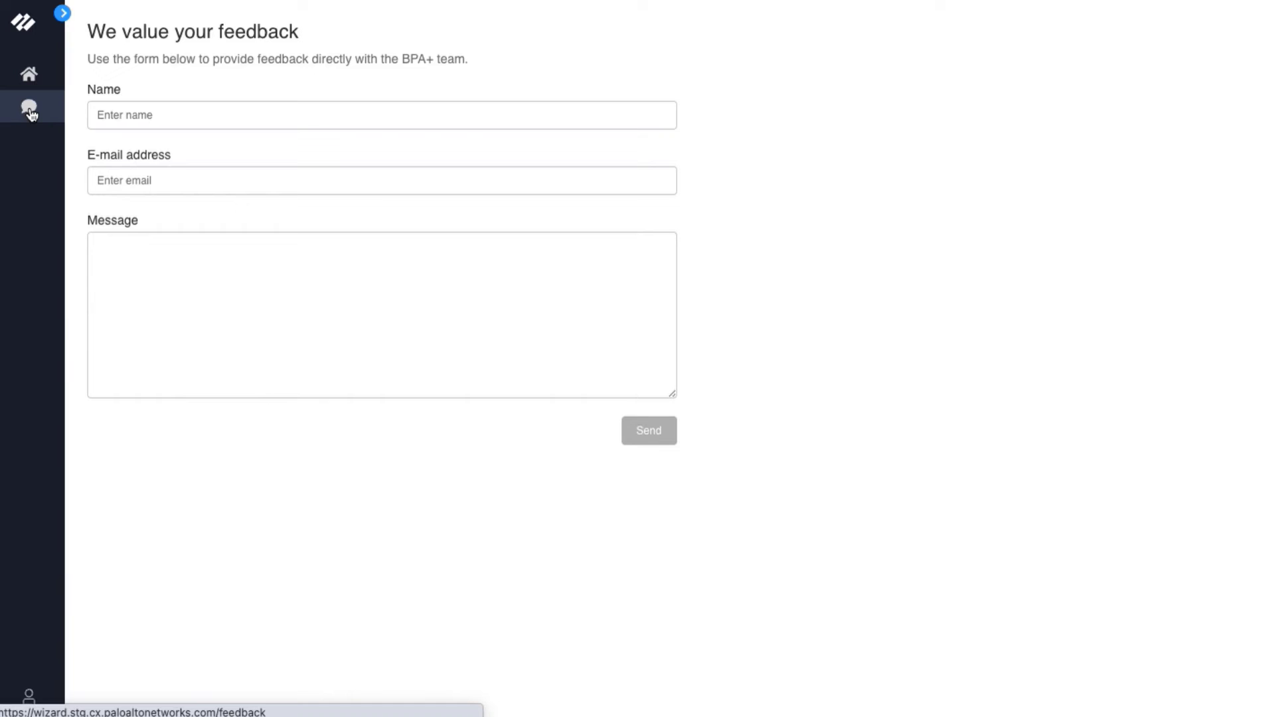
click(29, 74)
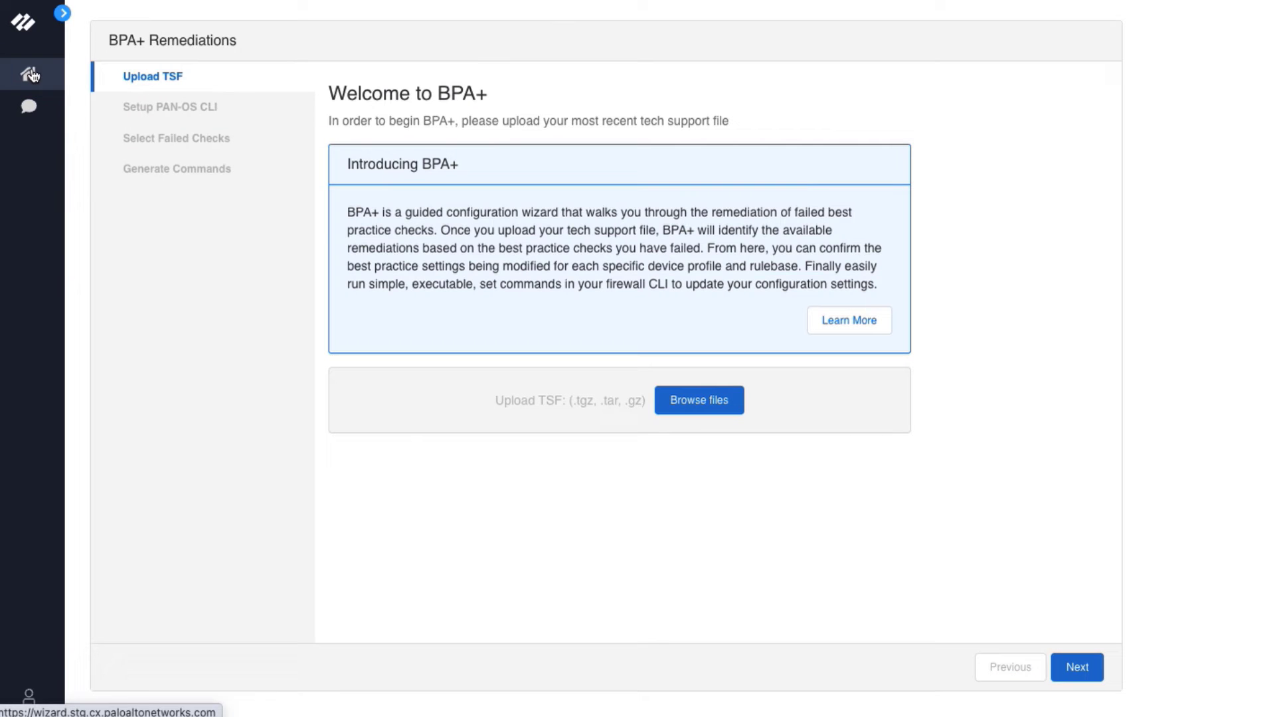
click(697, 399)
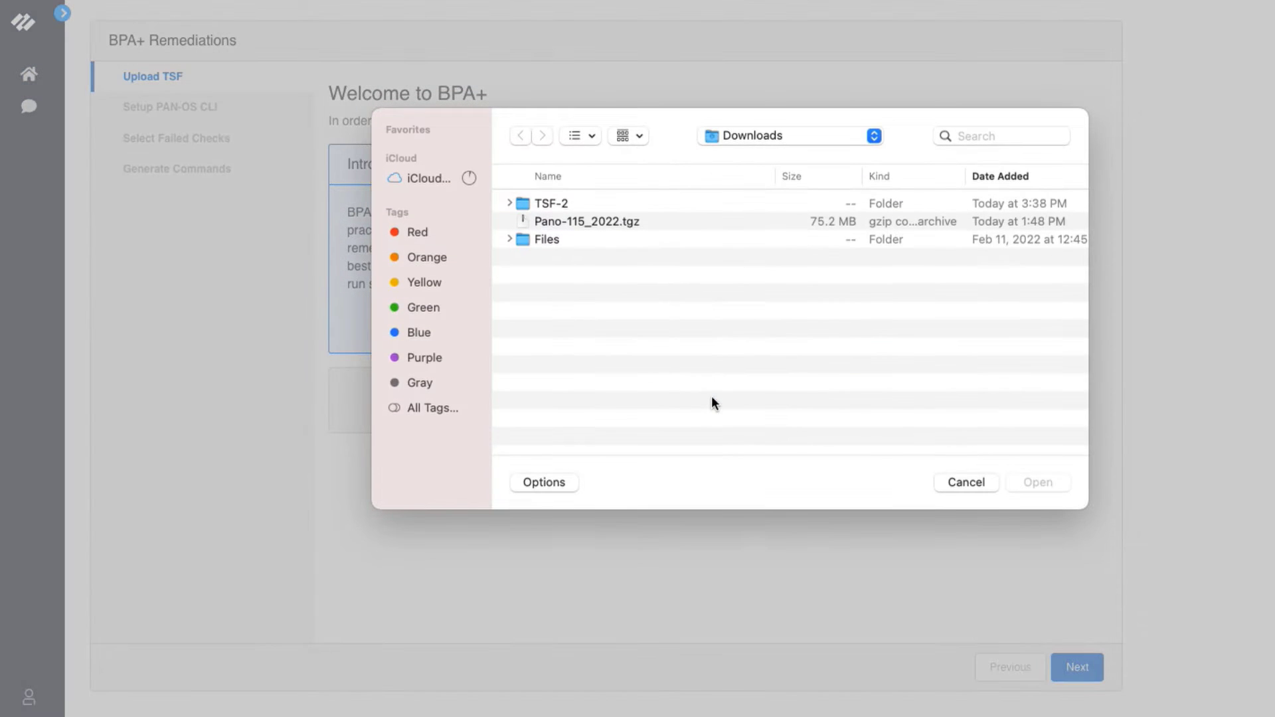
mouse_move(620, 228)
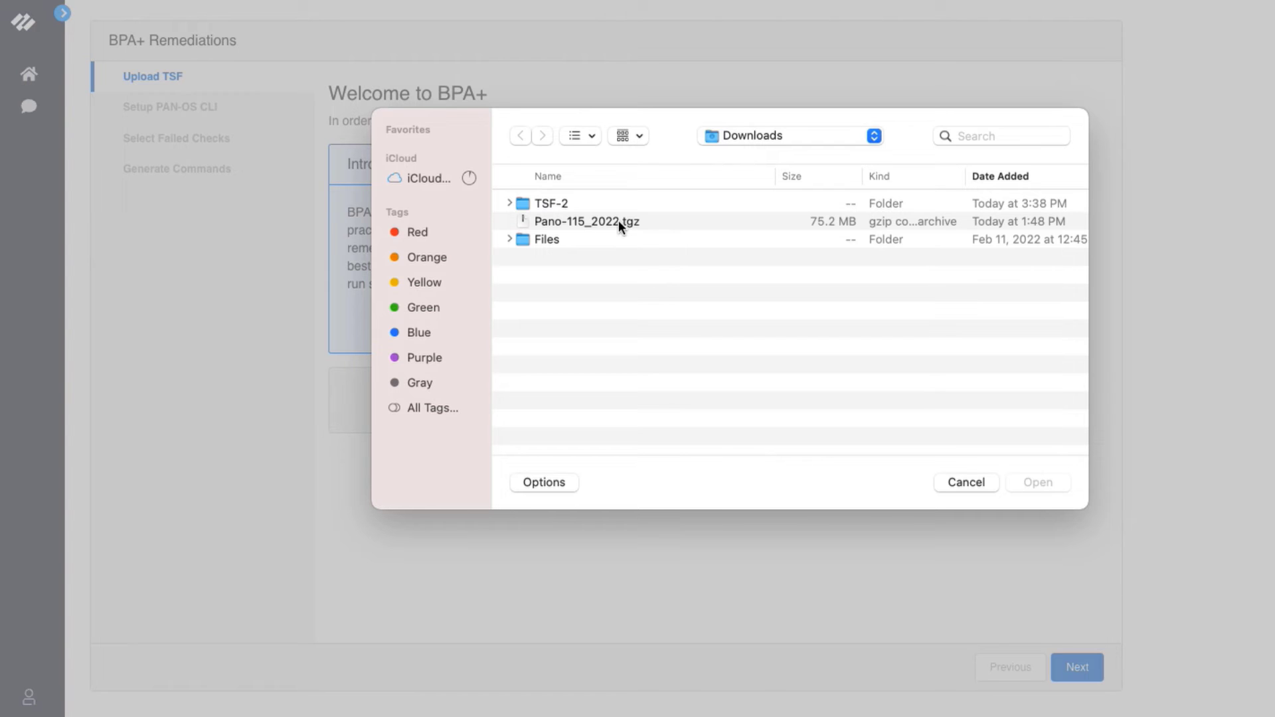
click(586, 221)
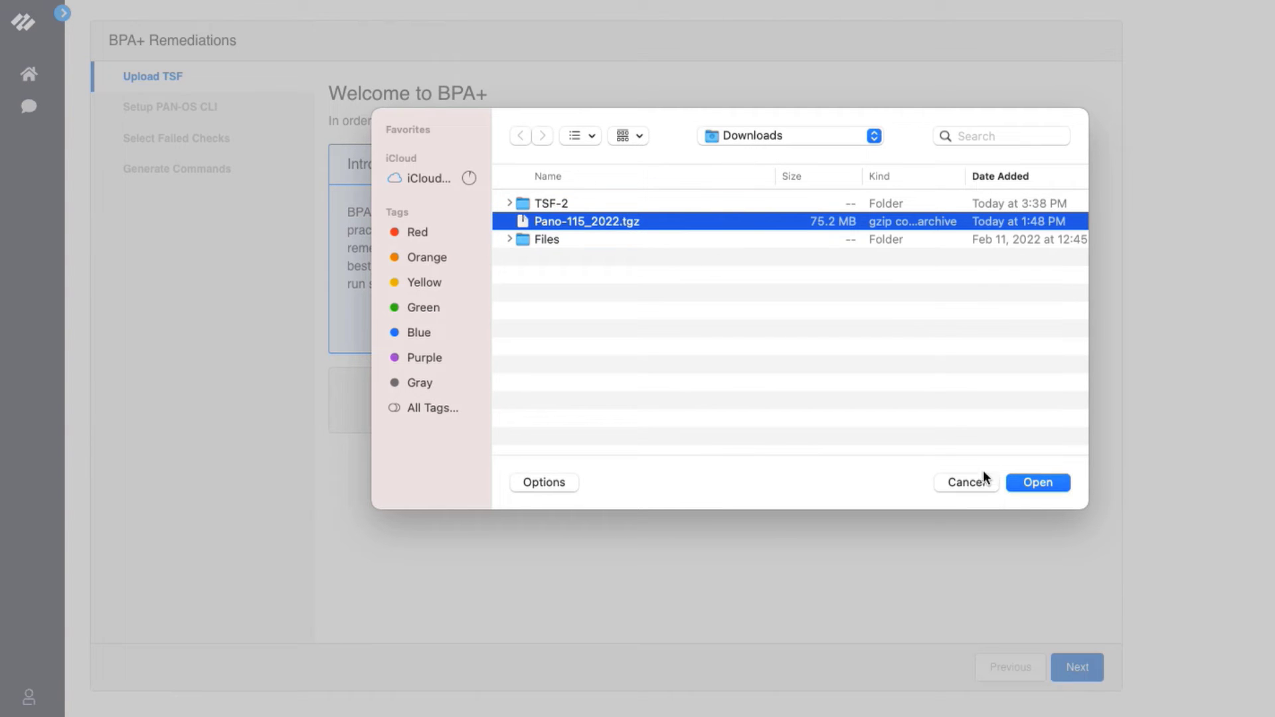
click(1036, 482)
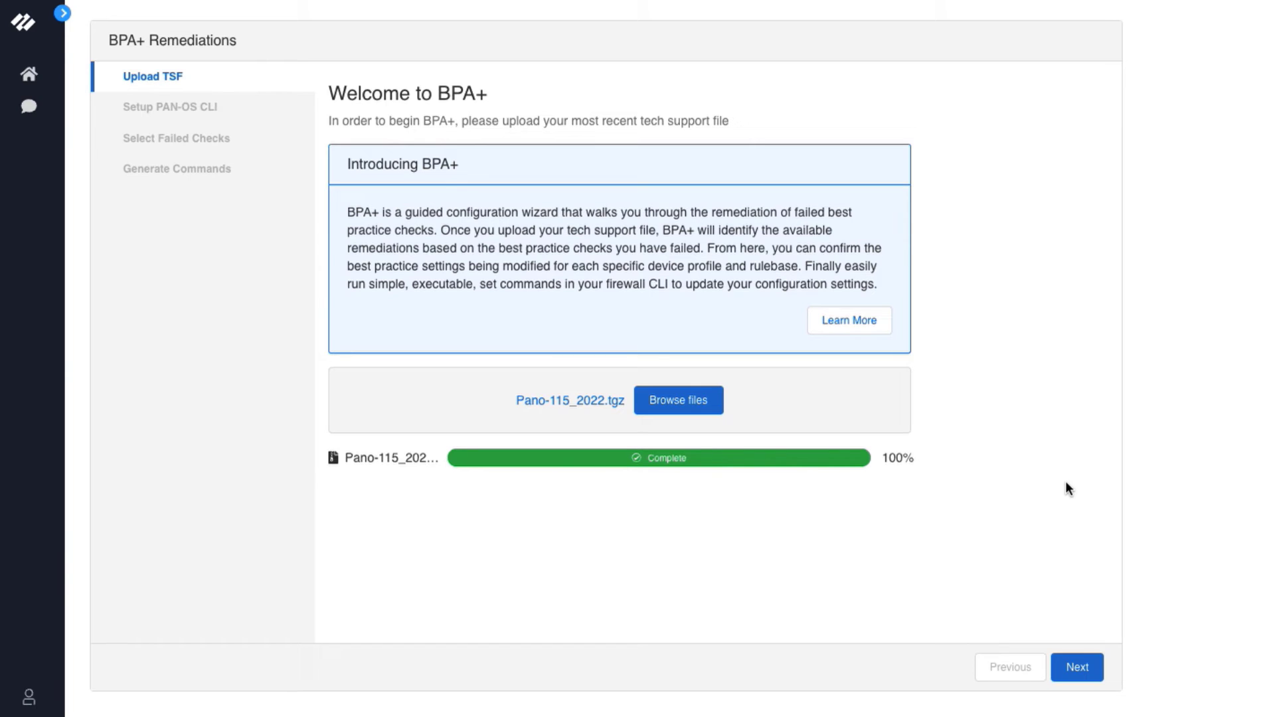
click(1077, 667)
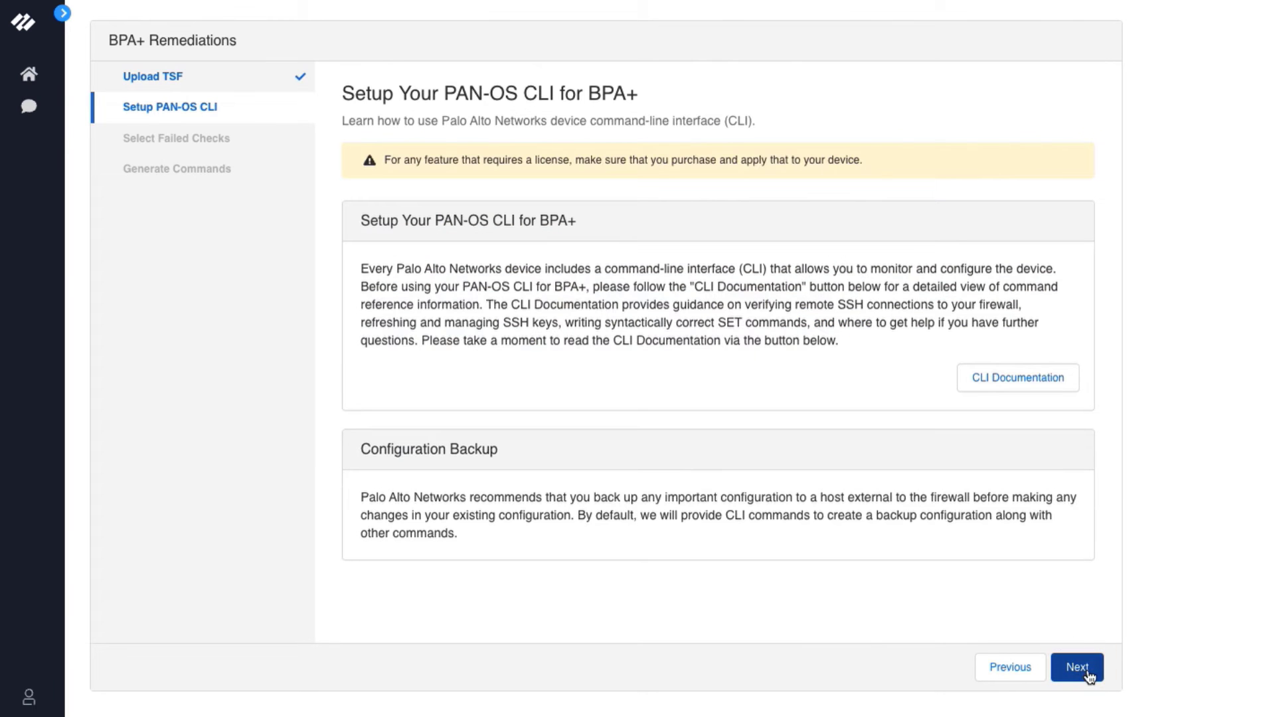
mouse_move(1207, 519)
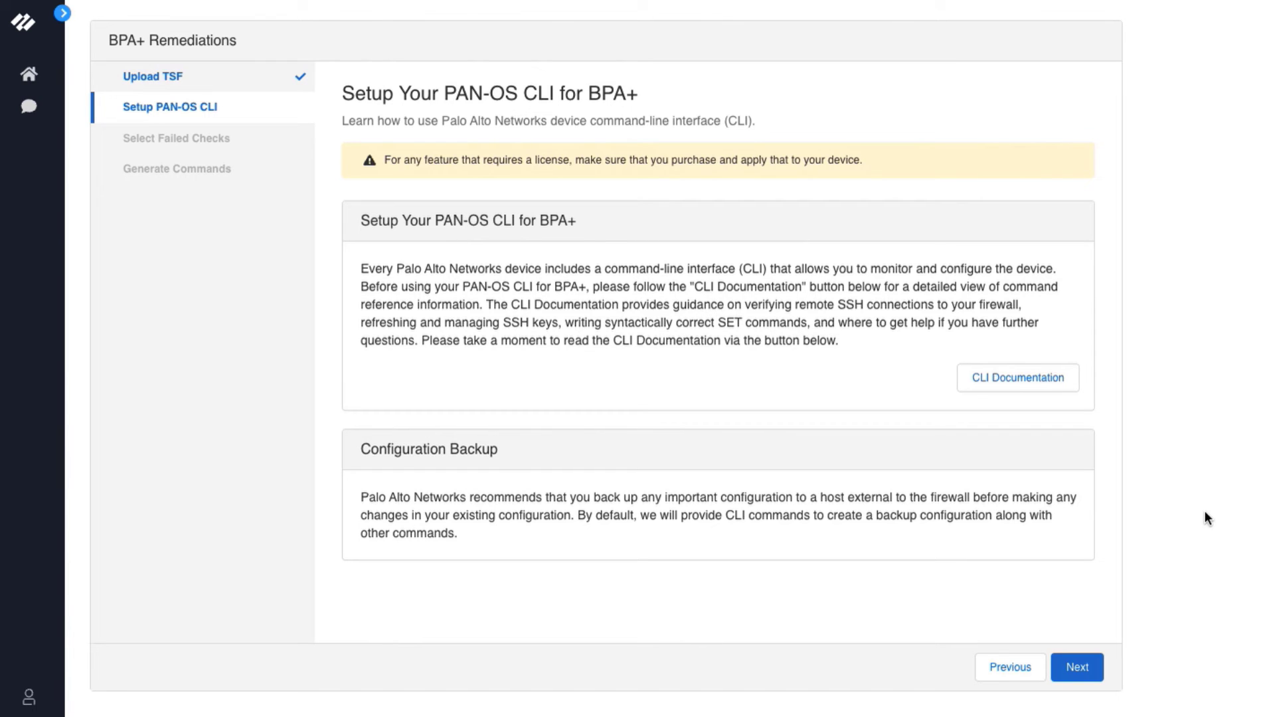
Step: Skip past the Setup Your PAN-OS CLI guidance to Select Failed Checks
click(1076, 667)
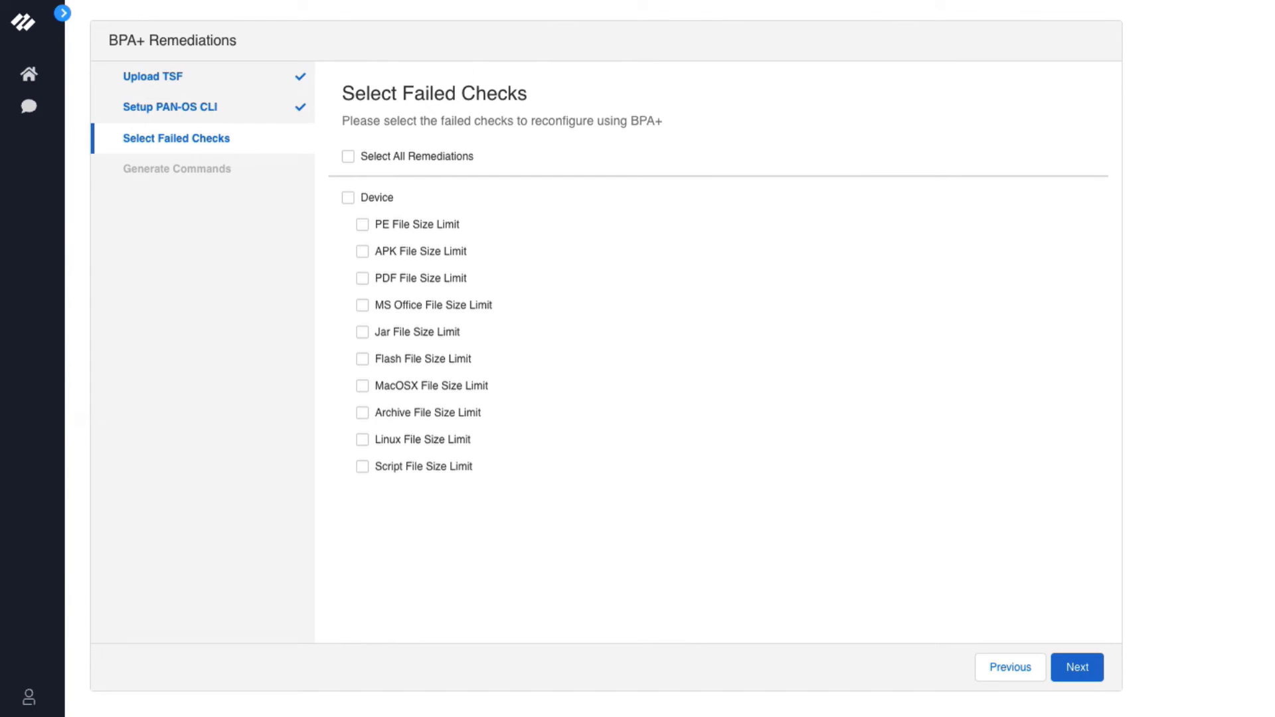
mouse_move(934, 464)
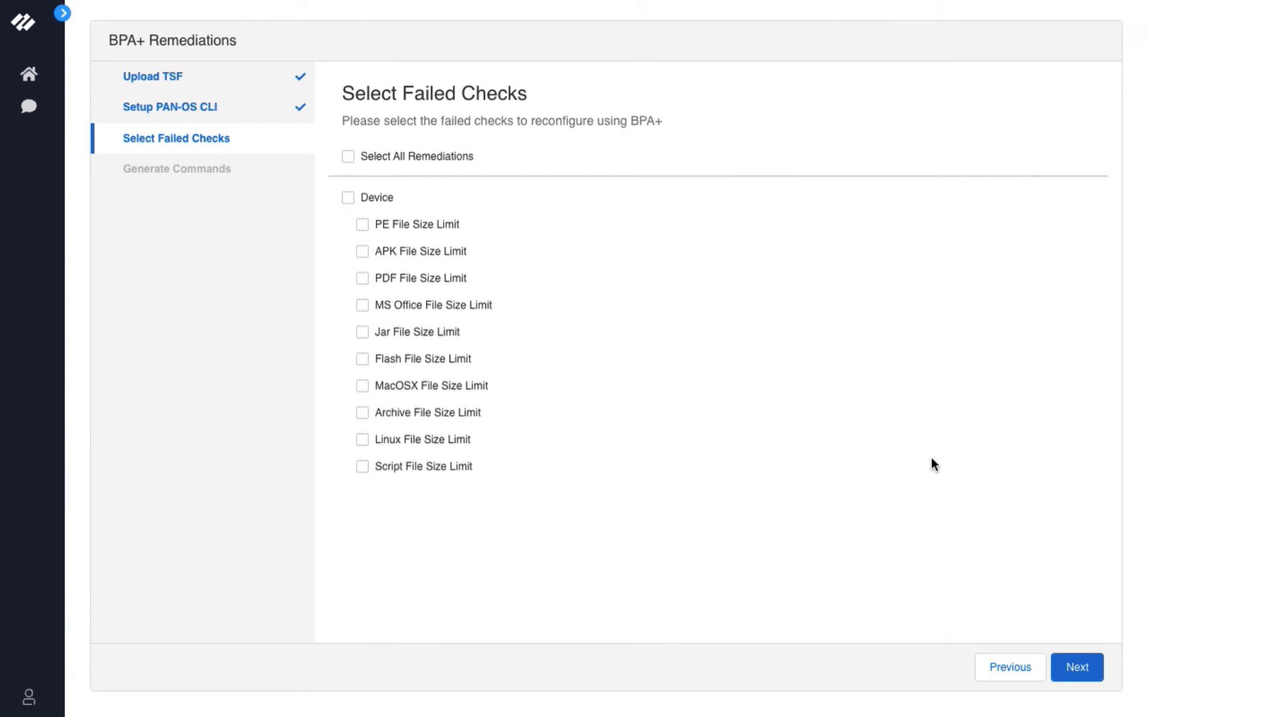
mouse_move(410, 405)
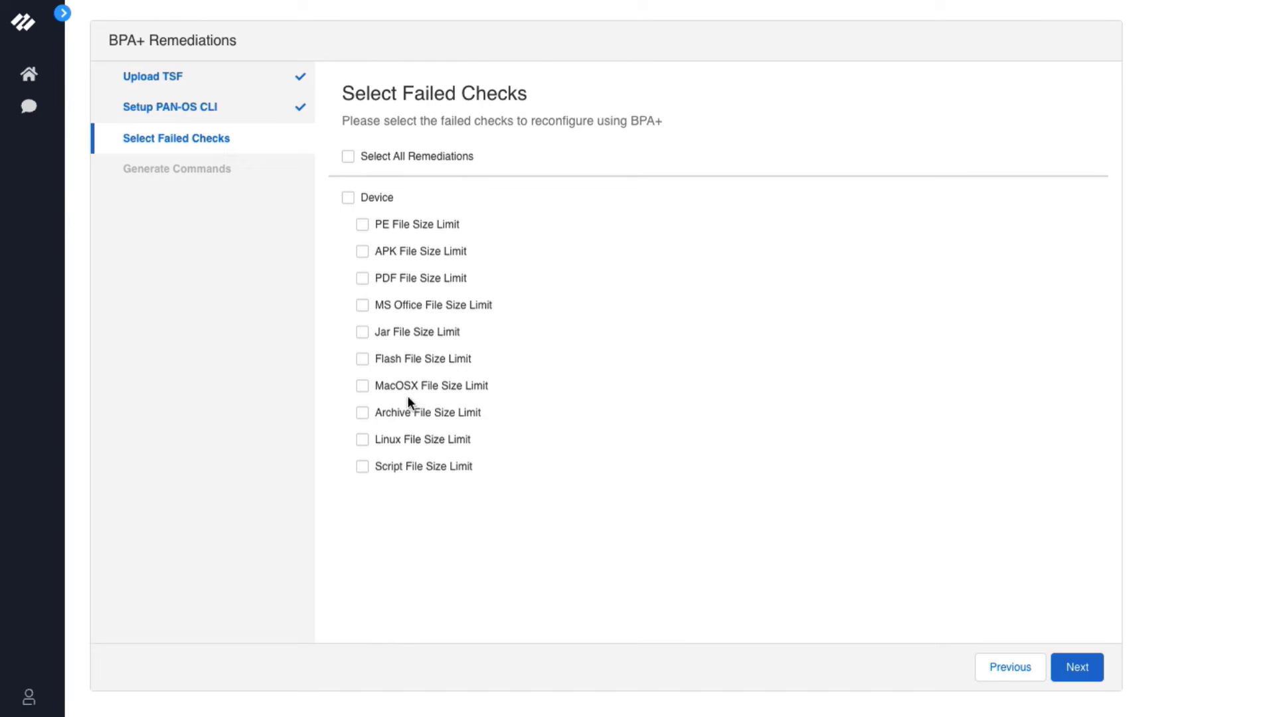
Step: Select the MacOSX File Size Limit device check and continue to its settings
click(362, 385)
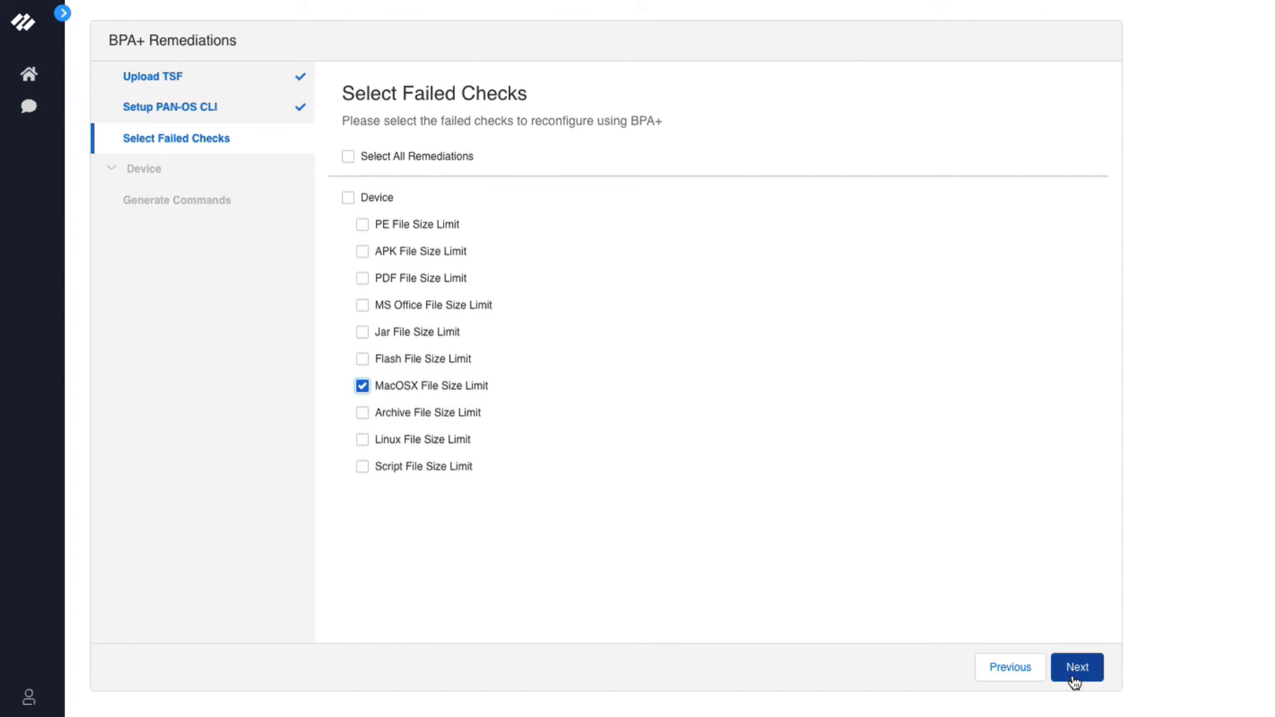
click(1077, 667)
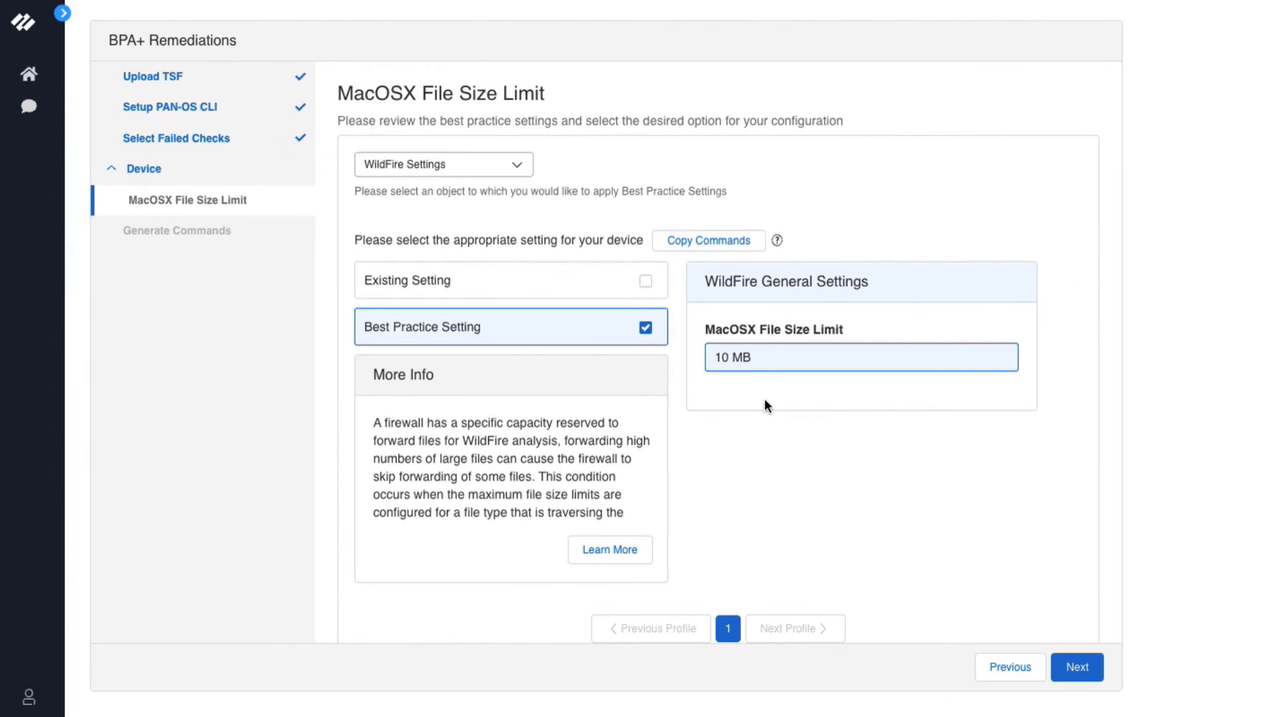
Step: Compare the existing 2 MB setting, then keep the 10 MB best practice setting
click(644, 280)
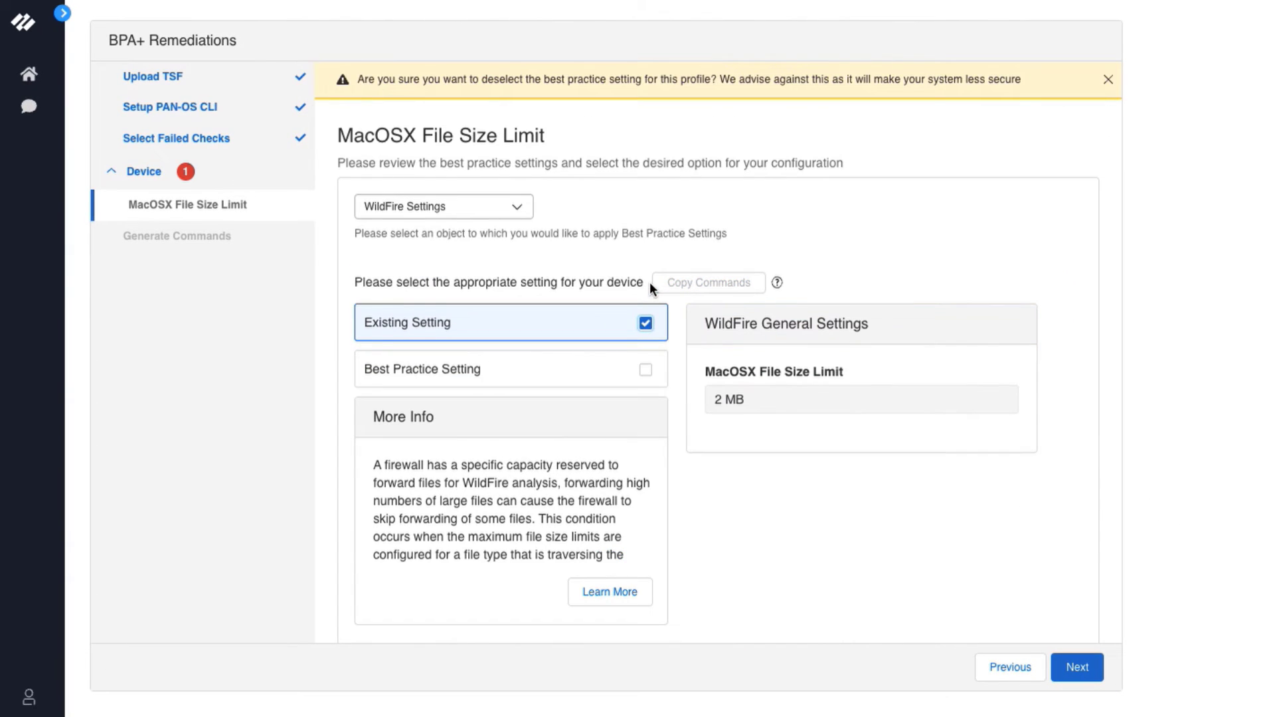
mouse_move(892, 263)
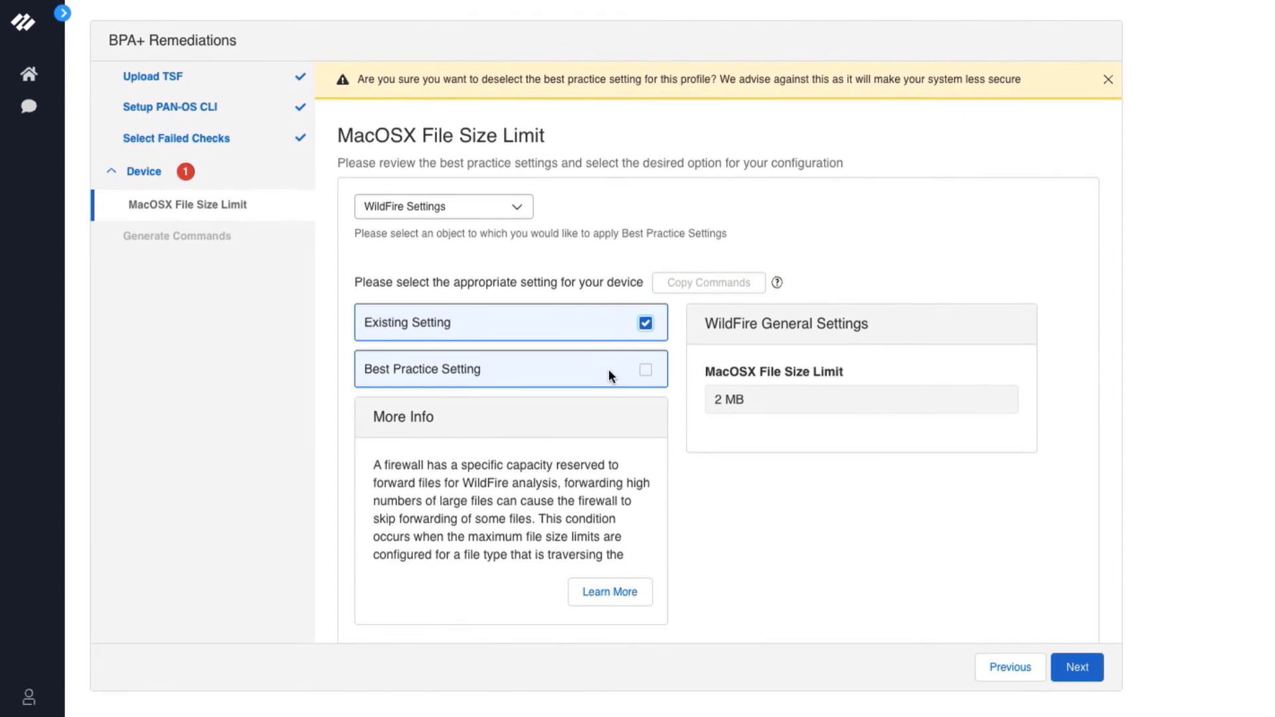
click(644, 369)
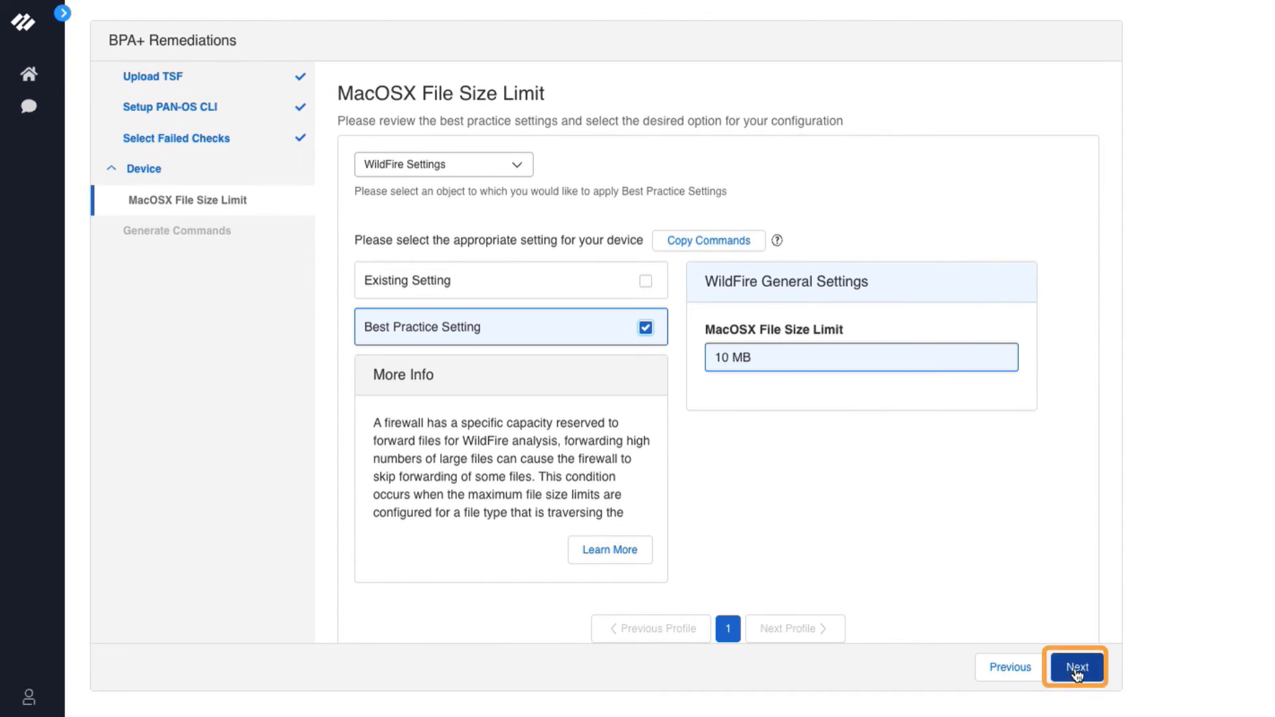
click(1075, 666)
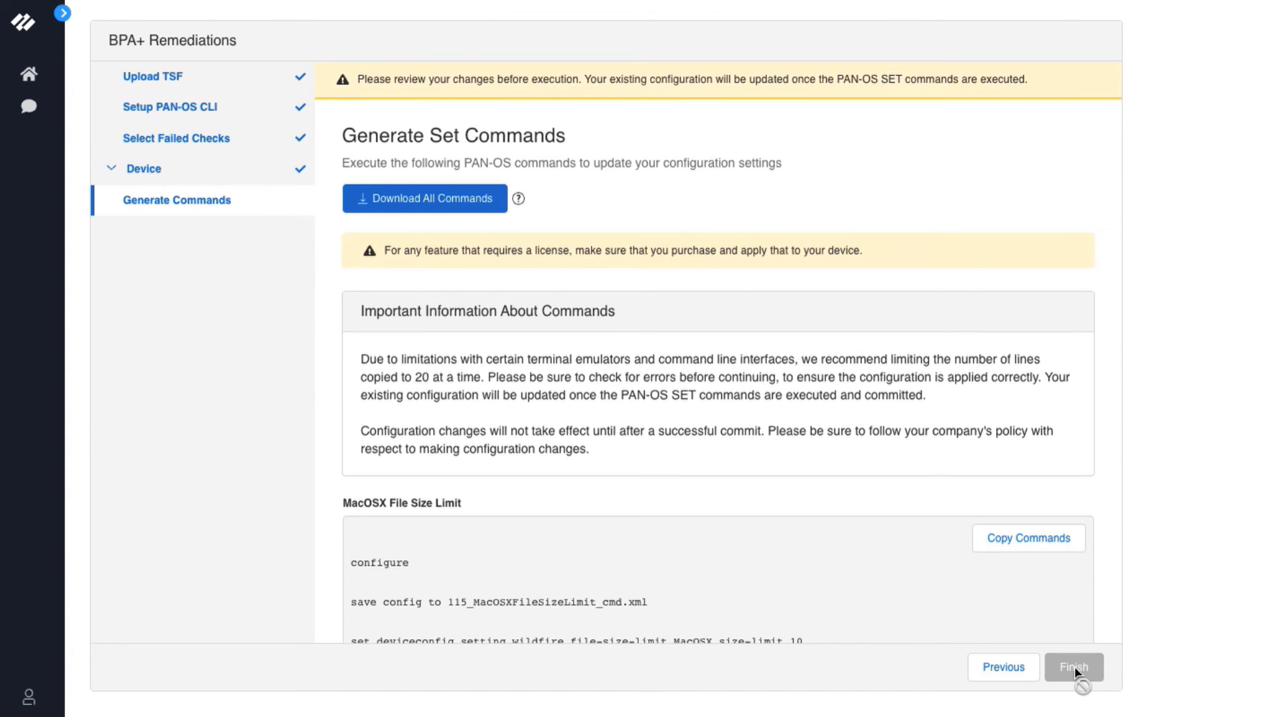
Step: Copy the generated MacOSX File Size Limit set commands from the Generate Set Commands page
click(1074, 666)
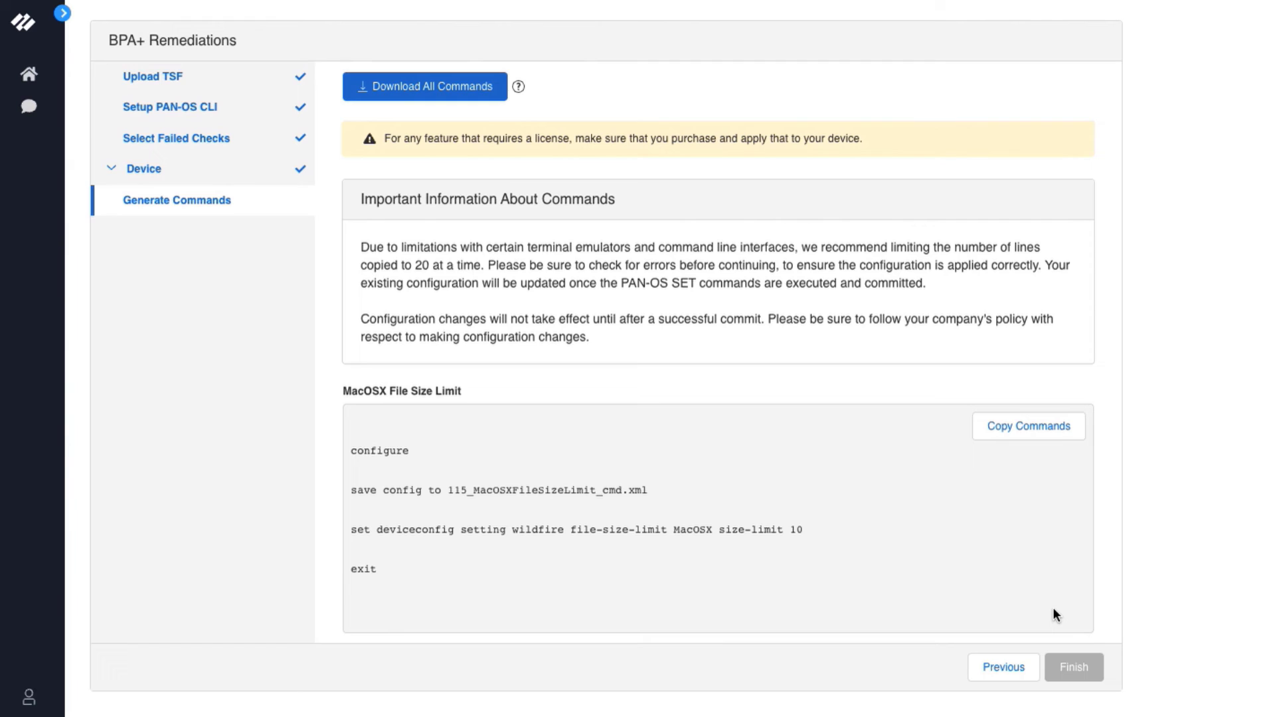
scroll(up, 3)
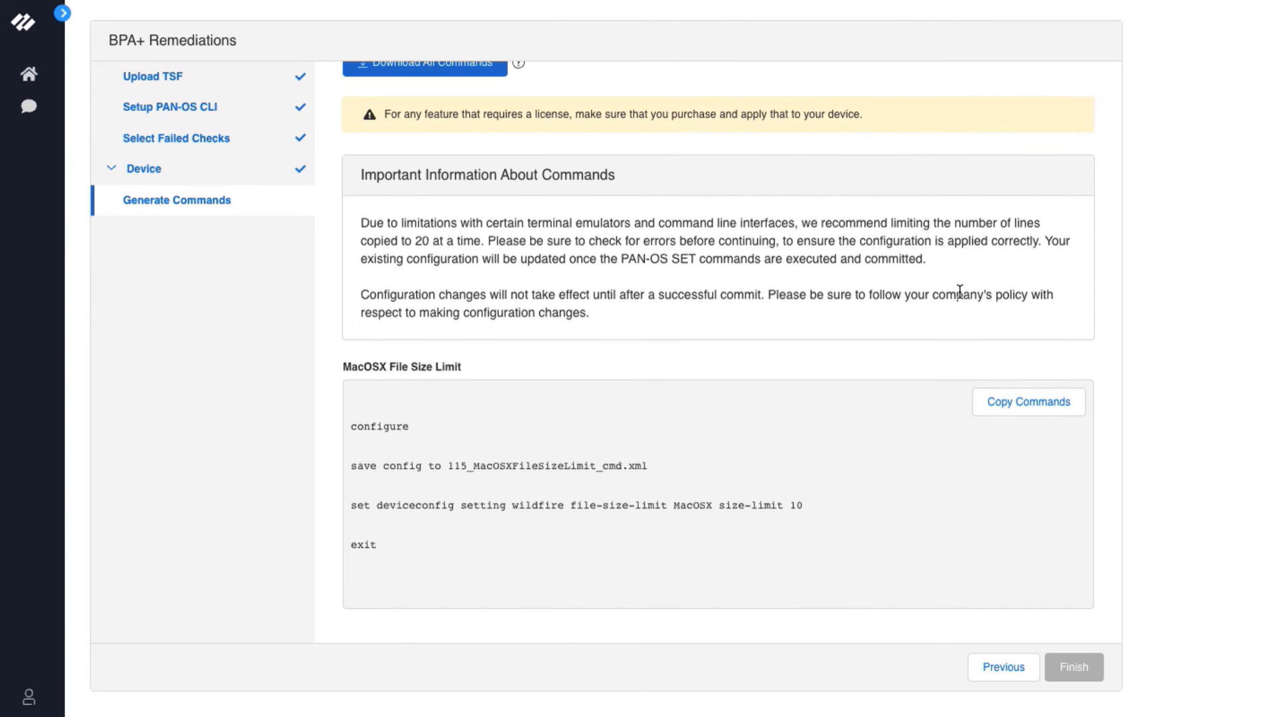
click(1028, 401)
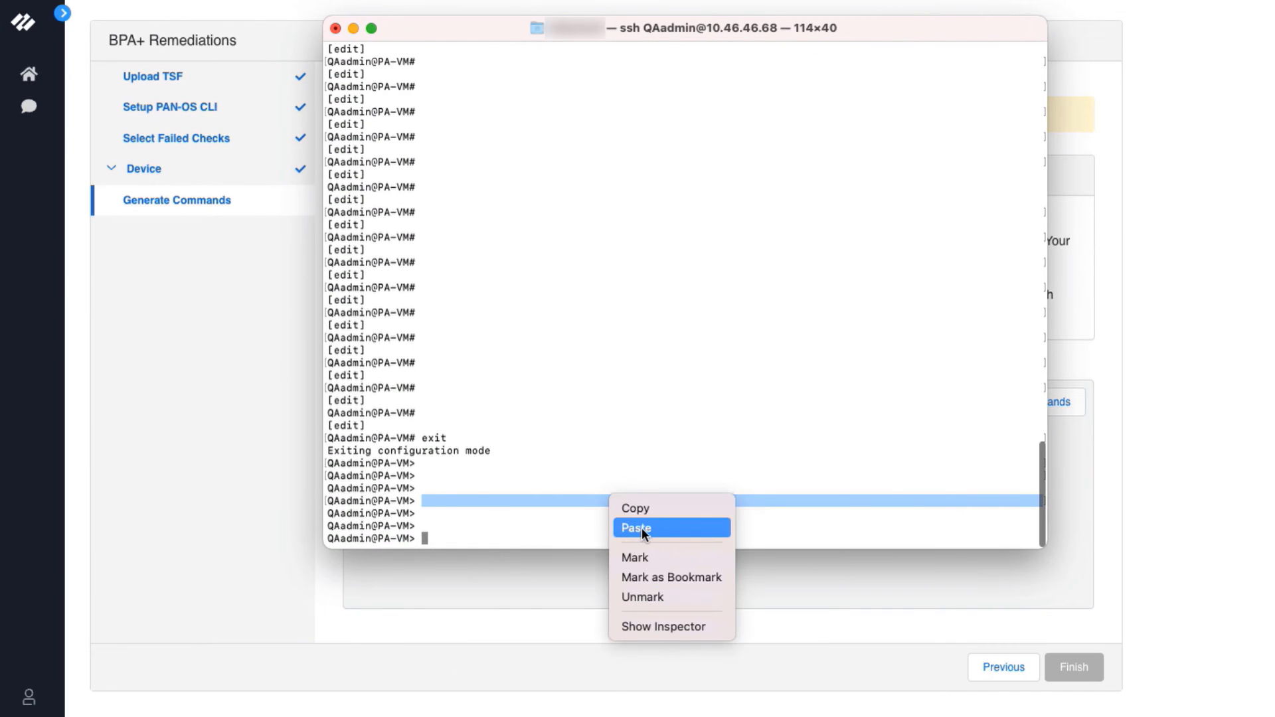
Step: Paste the copied MacOSX file size limit commands into the PA-VM SSH session
click(636, 528)
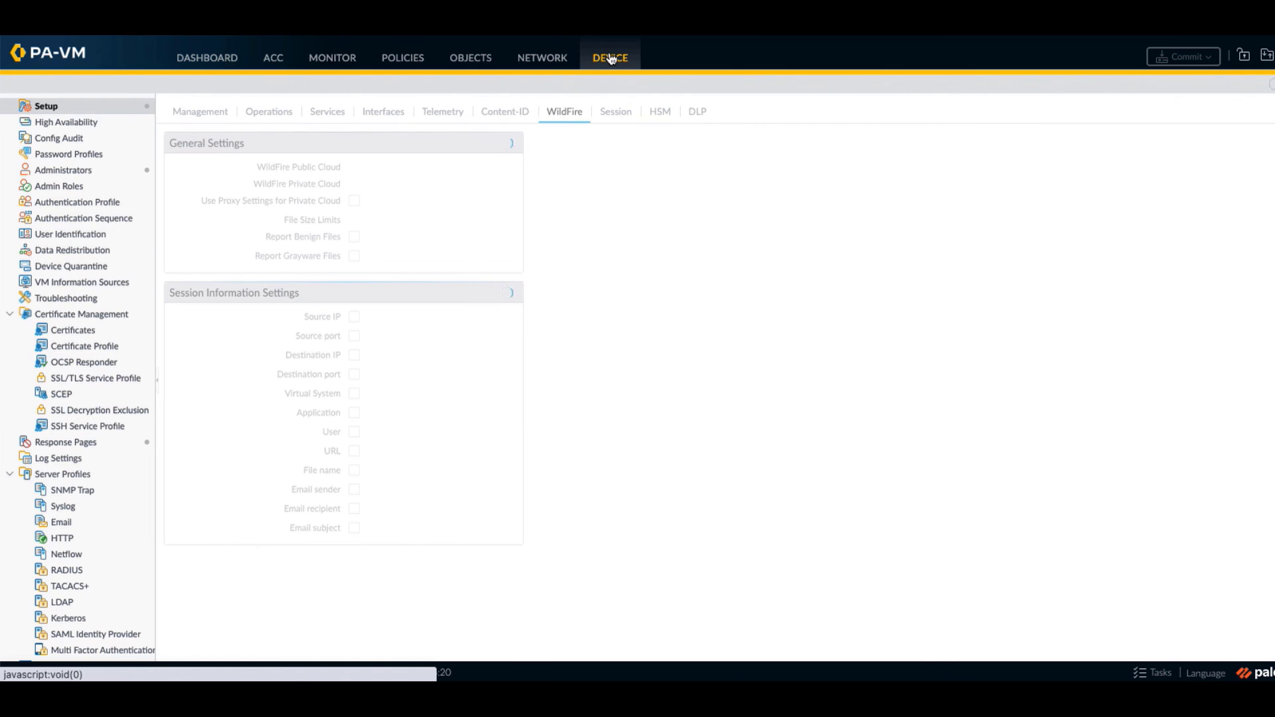
Step: Open Device > Setup > WildFire and confirm MacOSX file size limit reads 10 MB
click(46, 106)
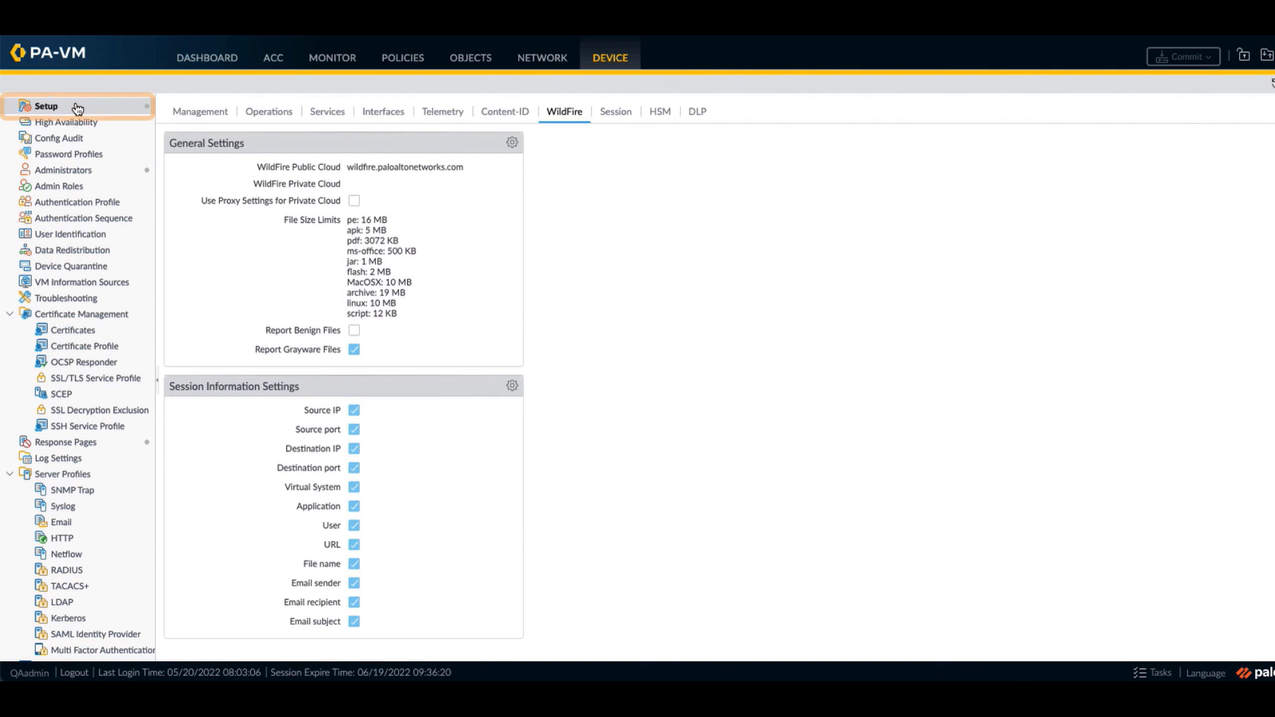
mouse_move(564, 122)
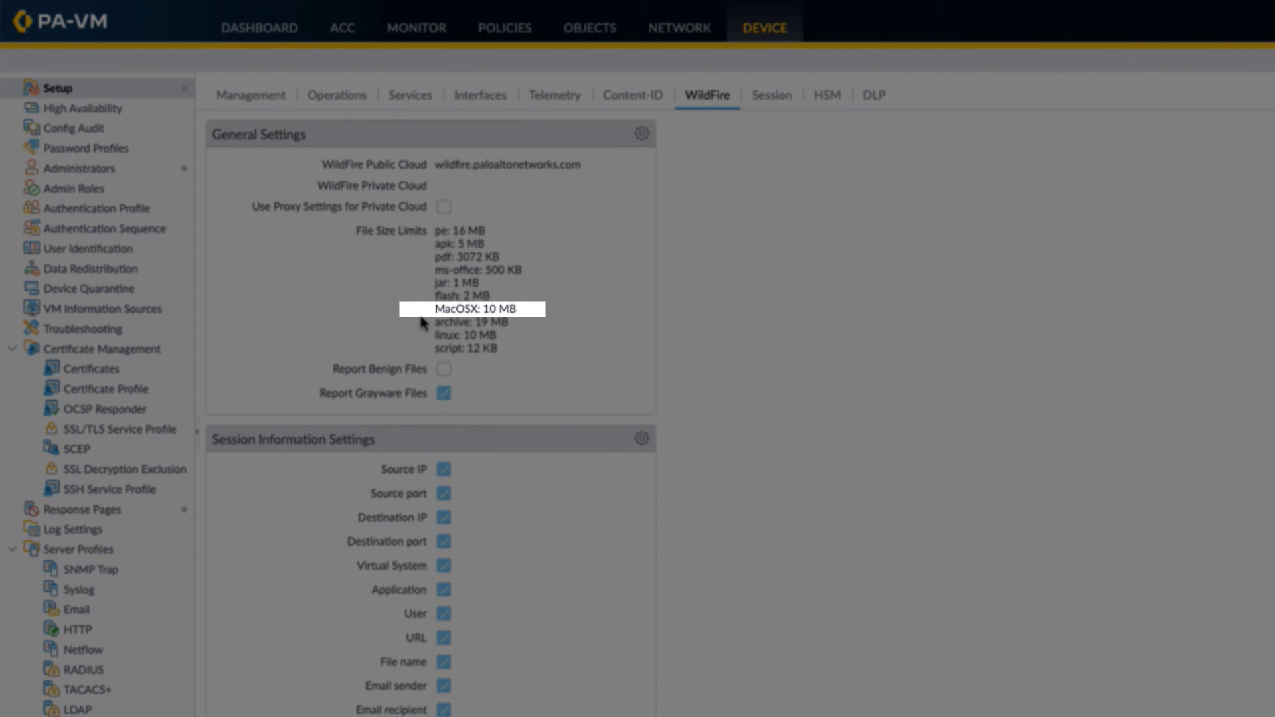
mouse_move(501, 319)
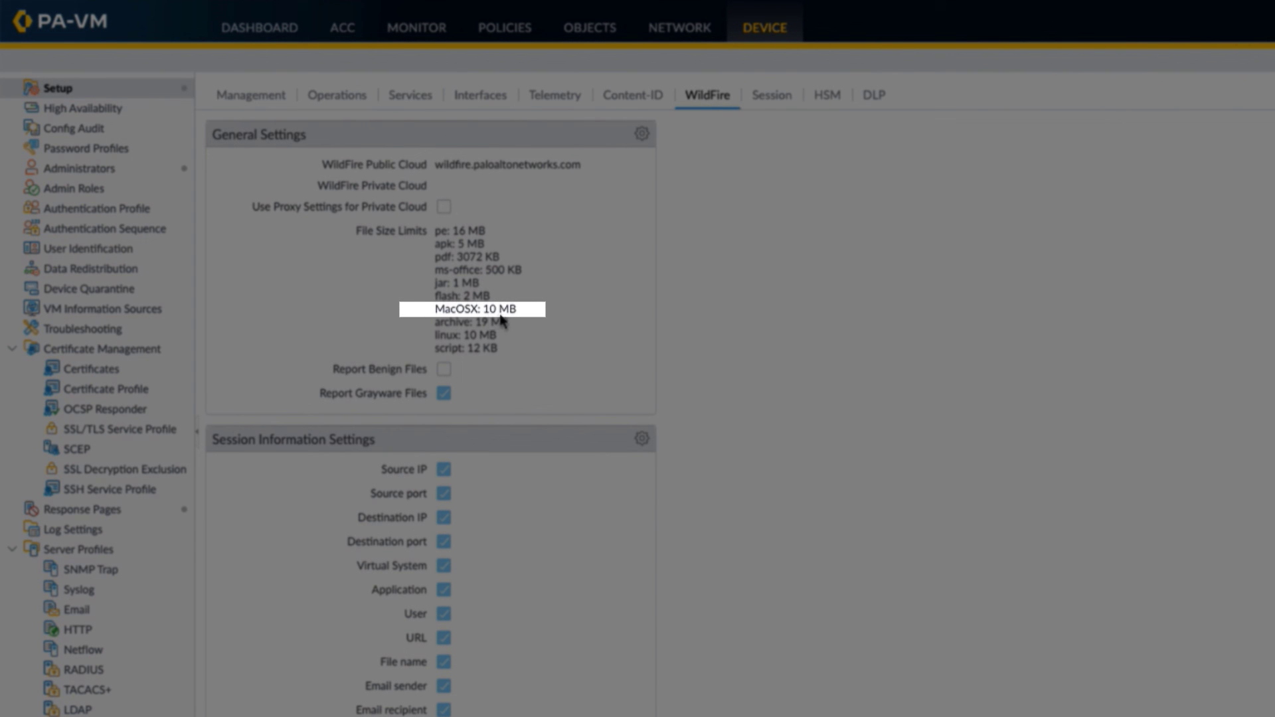
mouse_move(558, 320)
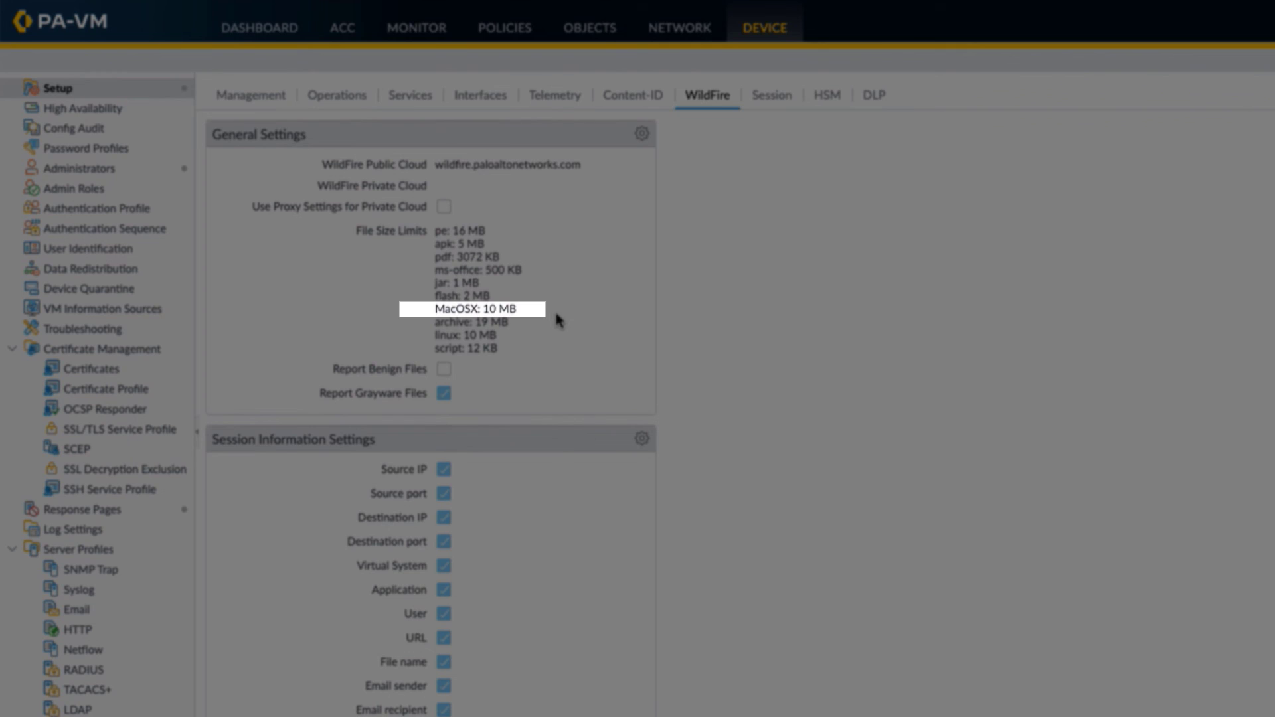